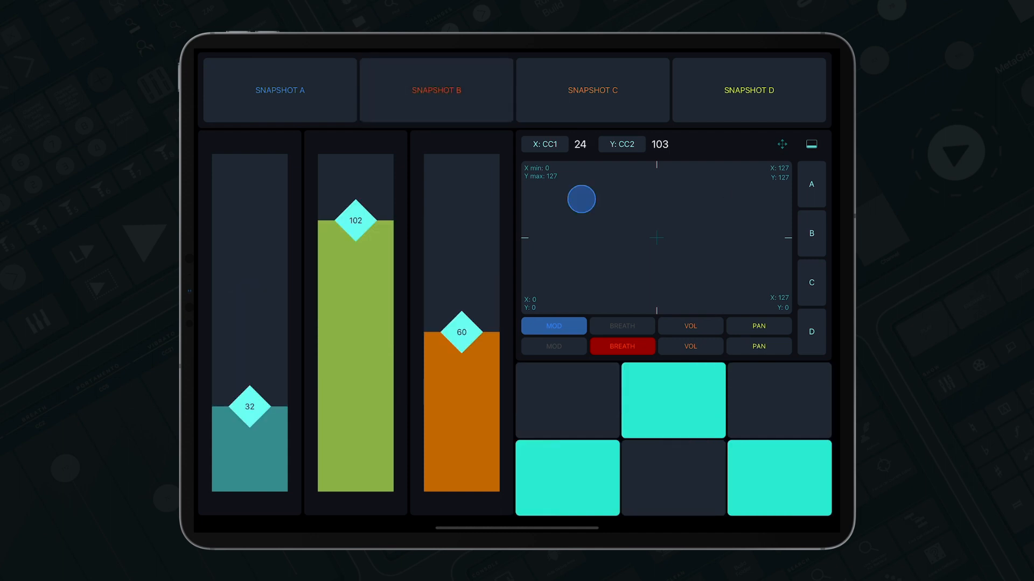
- Adjust the fader and link its Snapshot A to group 1
{"action": "left_click_drag", "start_coordinate": [580, 199], "coordinate": [655, 234]}
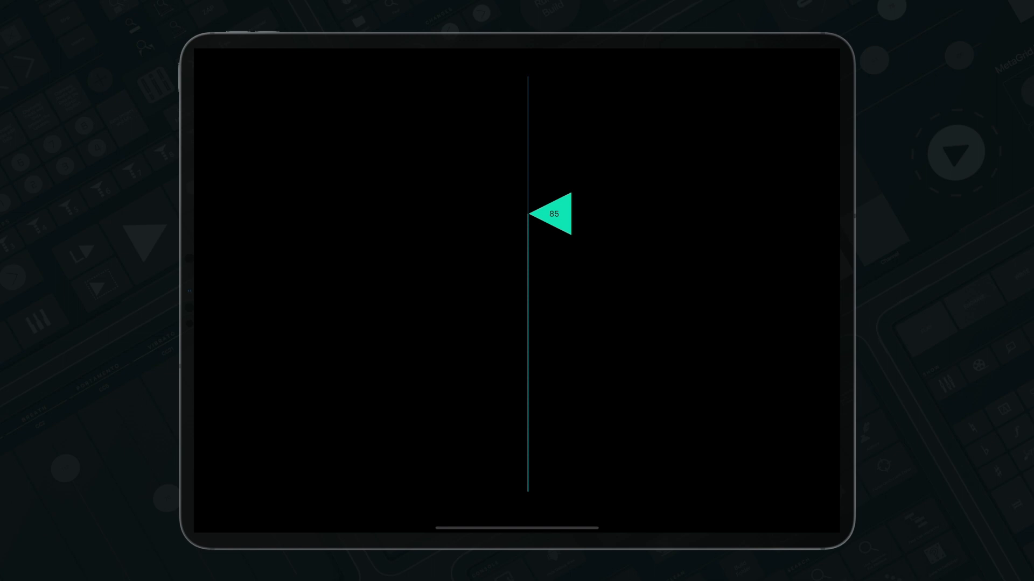
{"action": "left_click_drag", "start_coordinate": [554, 213], "coordinate": [554, 338]}
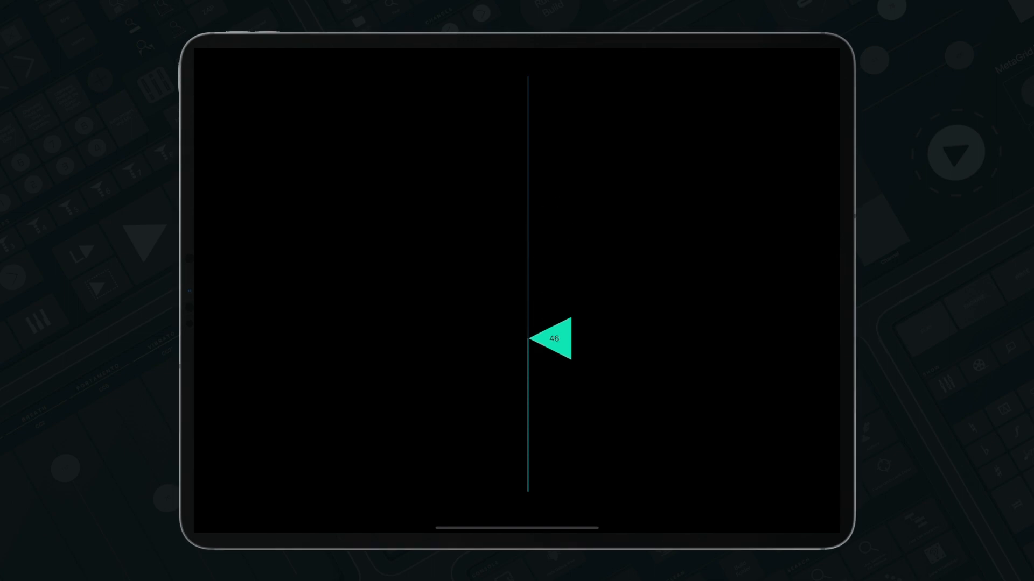
{"action": "left_click_drag", "start_coordinate": [554, 338], "coordinate": [554, 282]}
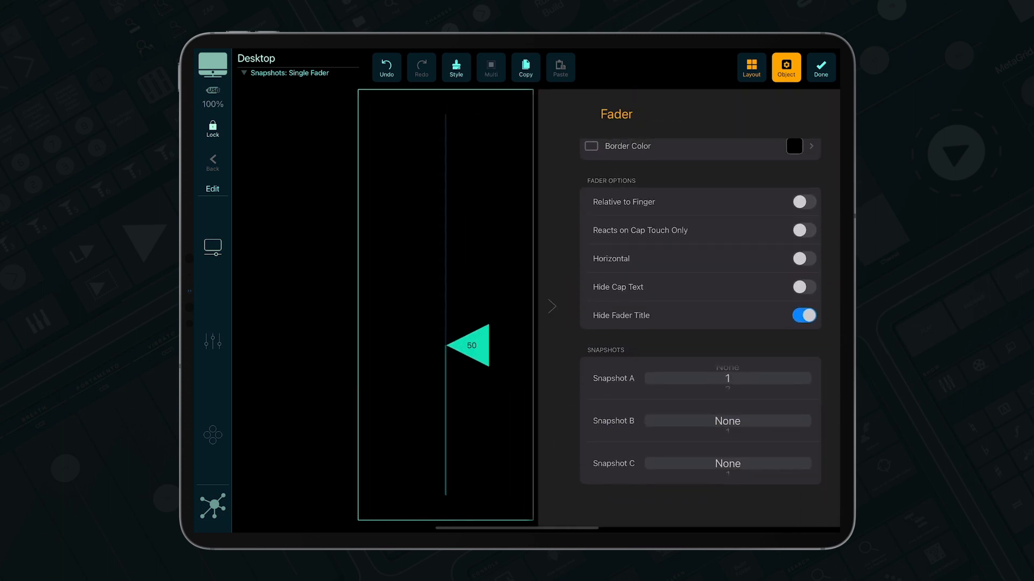
{"action": "left_click", "coordinate": [750, 67]}
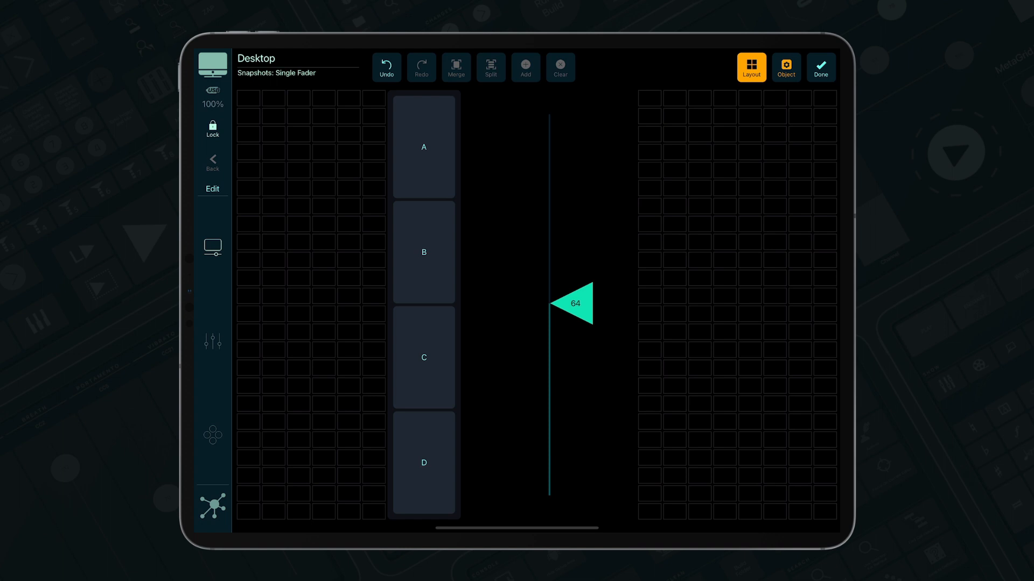
- Select the Snapshots control, browse colour presets, and keep the pad count at four
{"action": "left_click", "coordinate": [785, 67]}
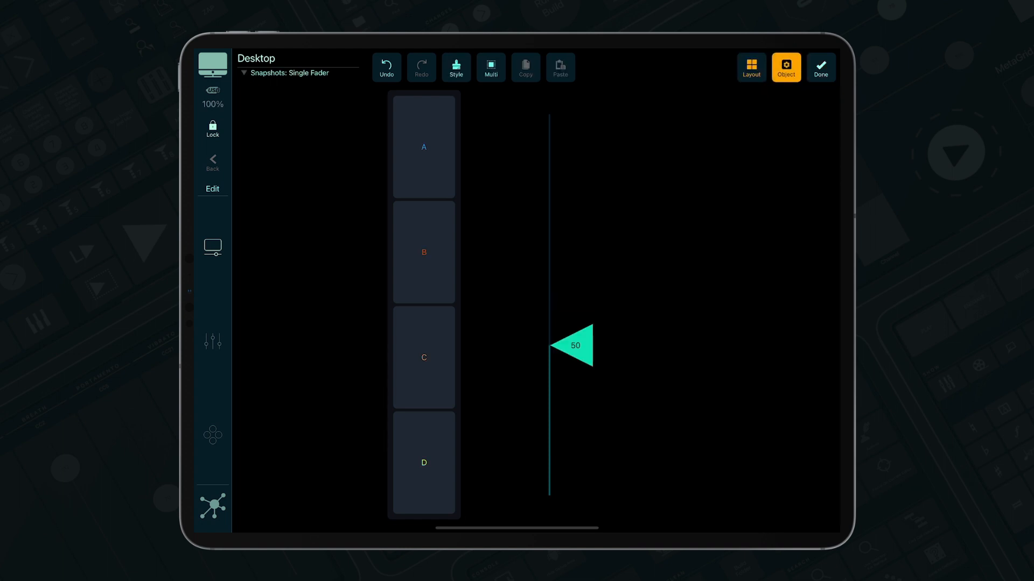
{"action": "left_click", "coordinate": [573, 346]}
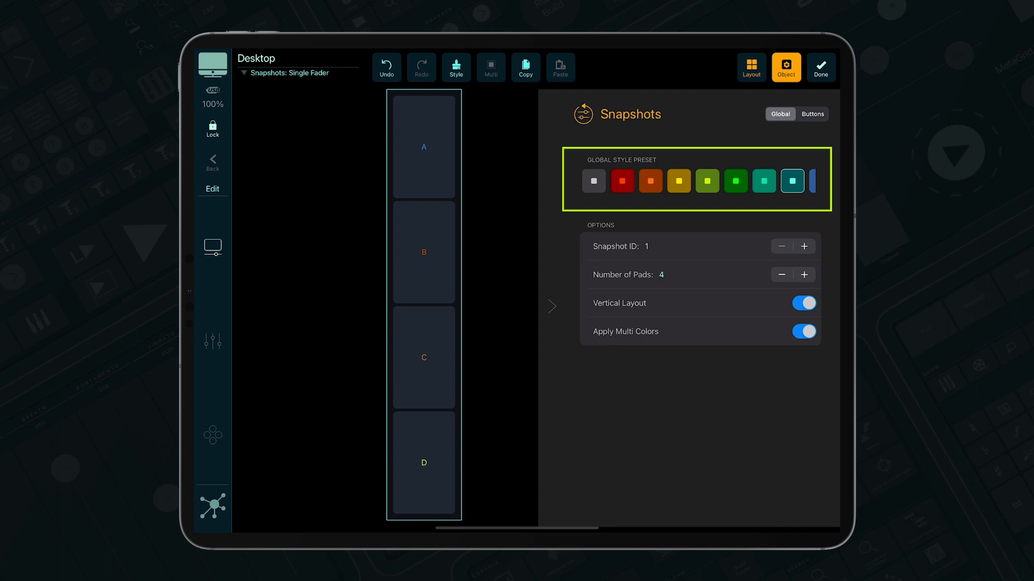
{"action": "left_click", "coordinate": [621, 181]}
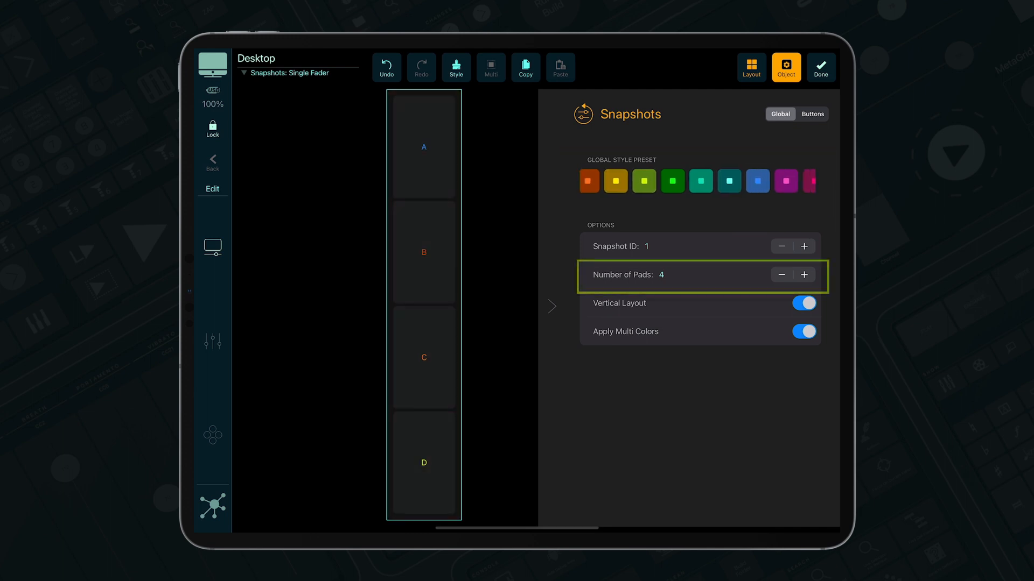
{"action": "left_click", "coordinate": [804, 274]}
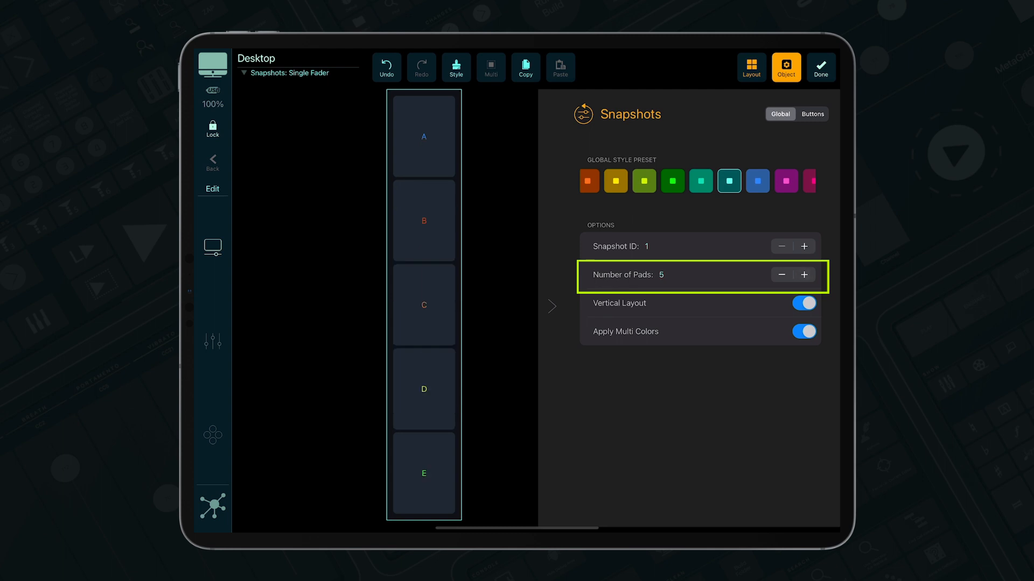
{"action": "left_click", "coordinate": [781, 275]}
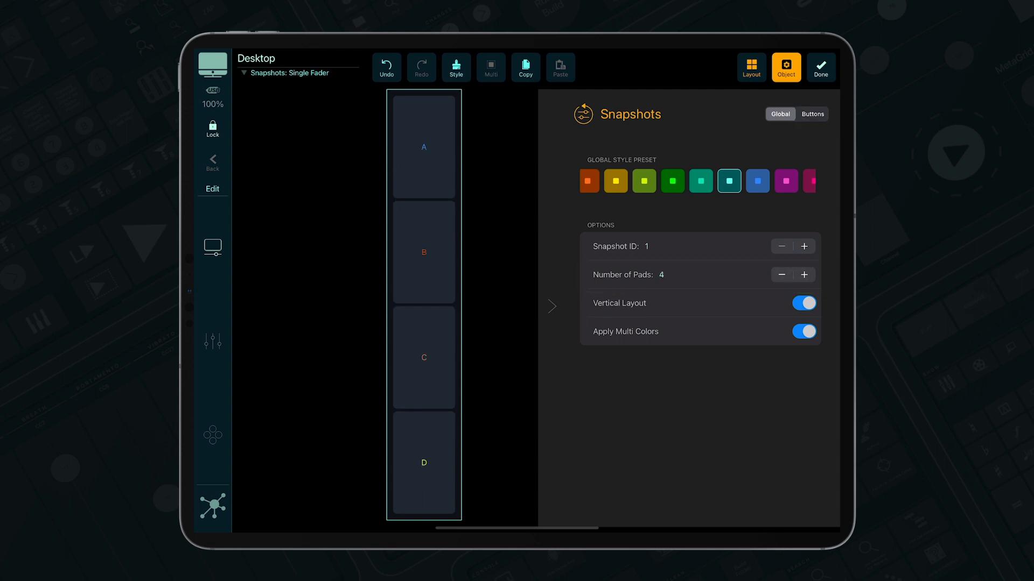
- Check the per-pad labels A through D, then leave editing
{"action": "left_click", "coordinate": [812, 114]}
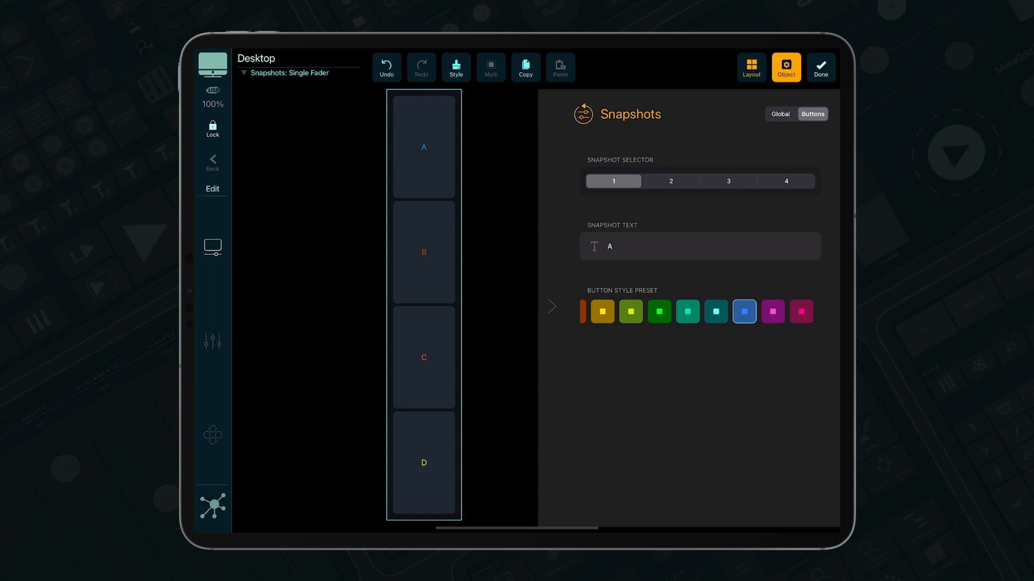
{"action": "left_click", "coordinate": [784, 181]}
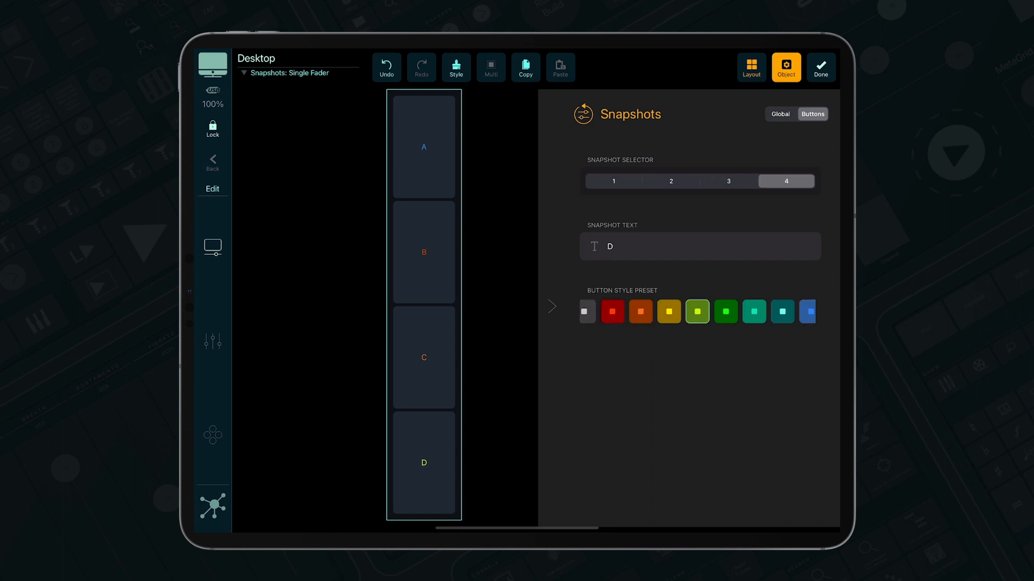
{"action": "left_click", "coordinate": [614, 181]}
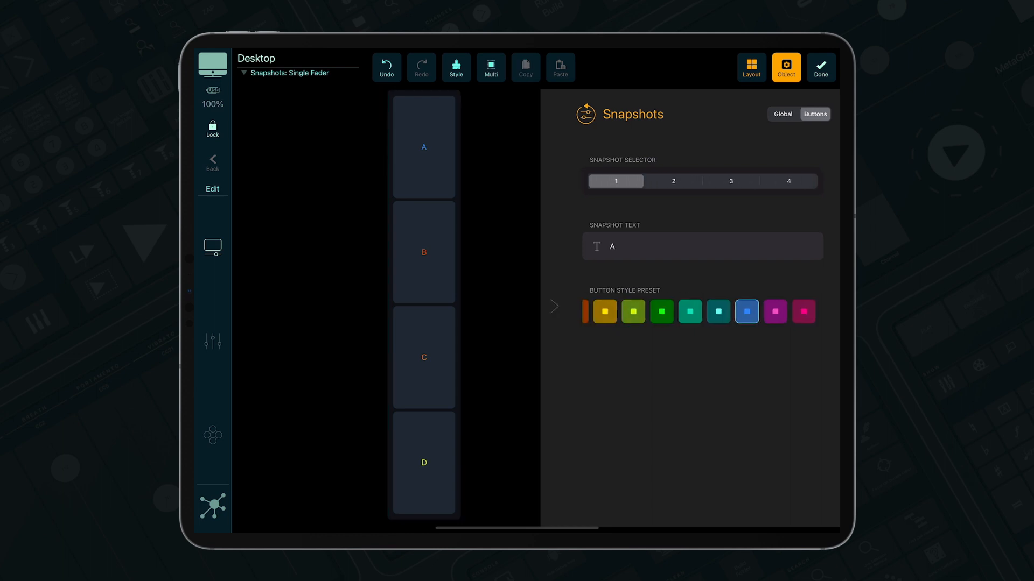
{"action": "left_click", "coordinate": [820, 68]}
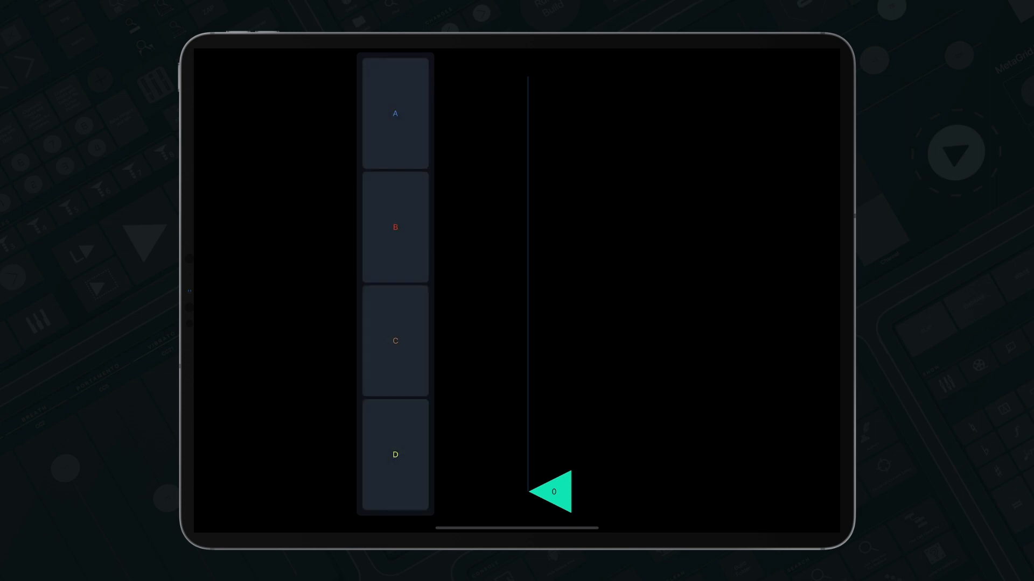
- Store fader value 50 in pad A, push the fader up, and recall 50
{"action": "left_click_drag", "start_coordinate": [552, 491], "coordinate": [553, 326]}
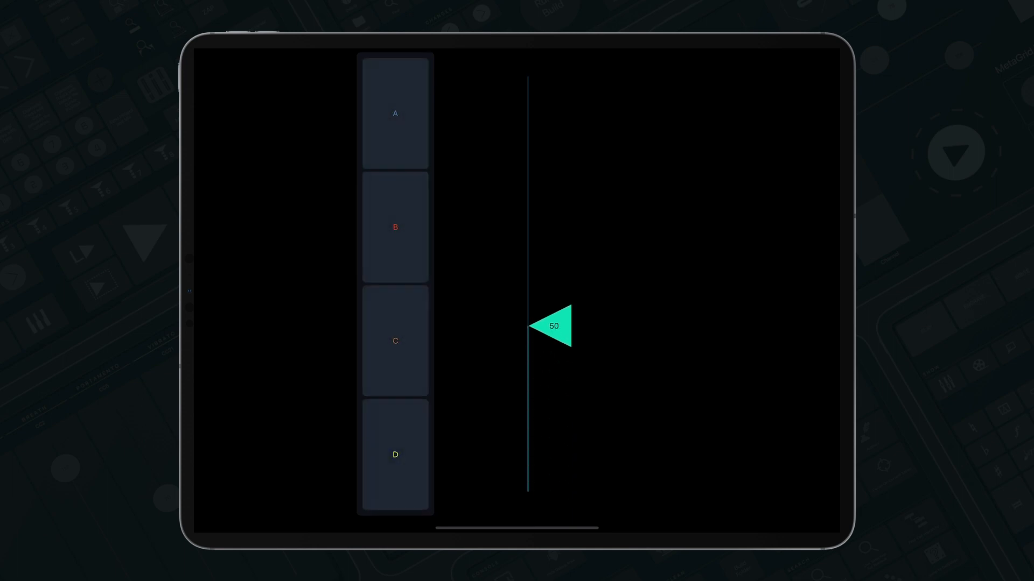
{"action": "left_click_drag", "start_coordinate": [554, 327], "coordinate": [554, 216]}
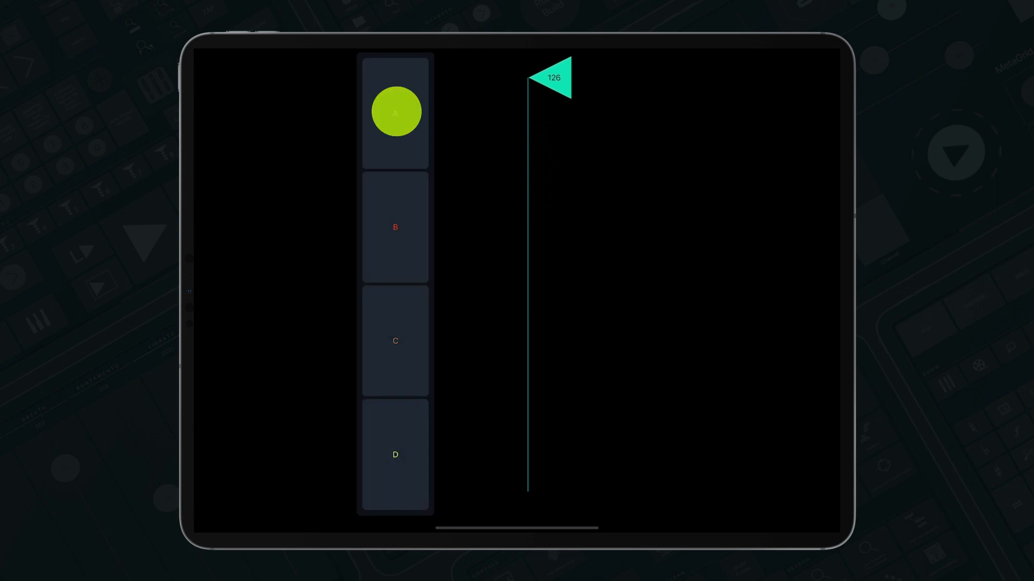
{"action": "left_click_drag", "start_coordinate": [554, 78], "coordinate": [554, 328]}
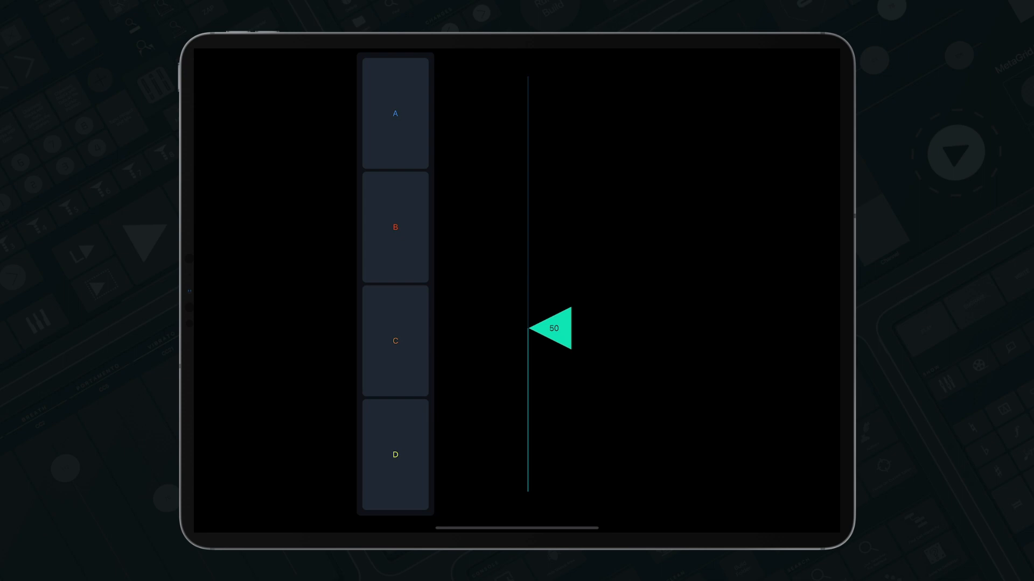
{"action": "left_click_drag", "start_coordinate": [554, 329], "coordinate": [554, 218]}
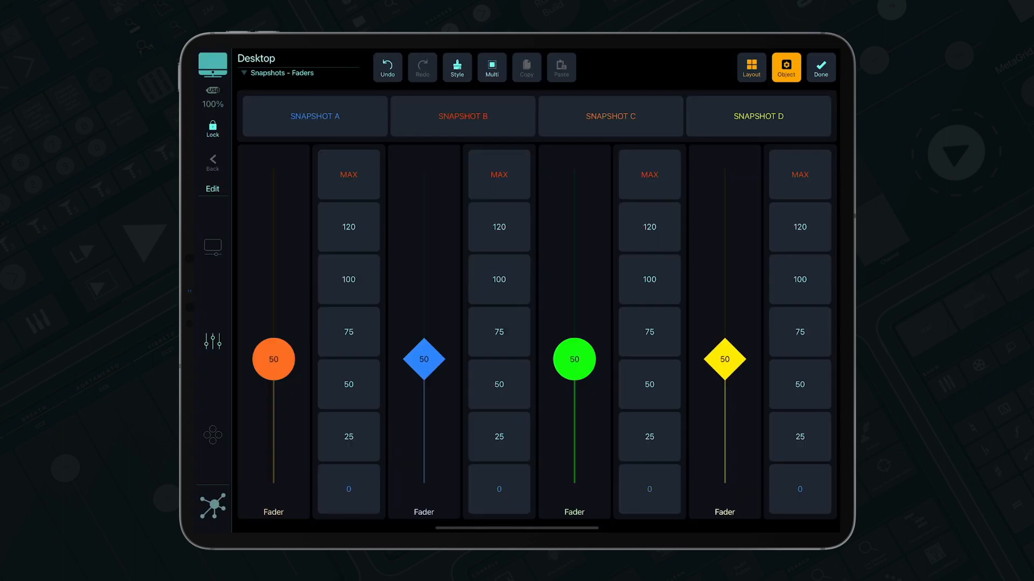
- Set the four value-pad Snapshots columns to snapshot IDs 1, 2, 3 and 4
{"action": "left_click", "coordinate": [273, 359]}
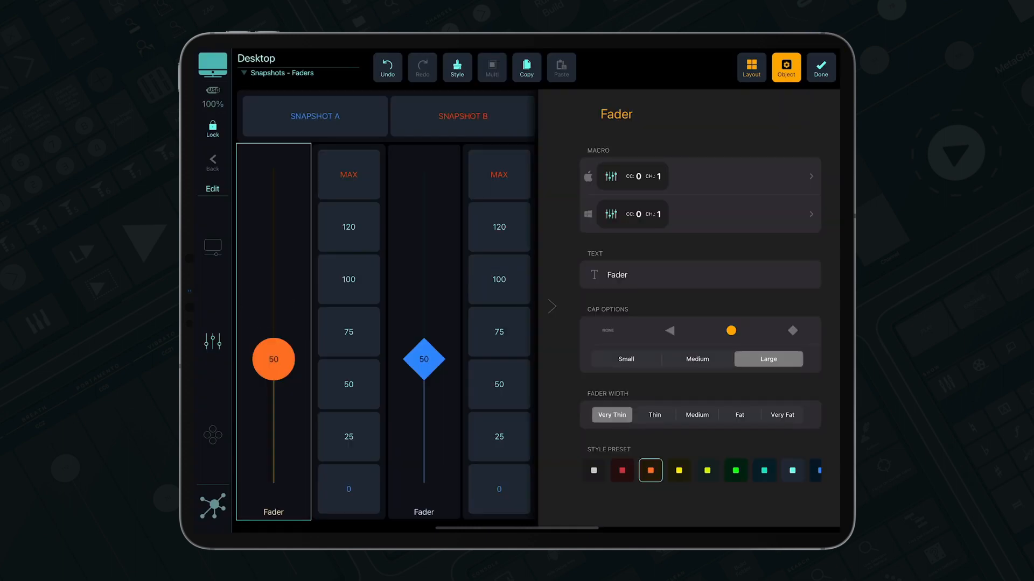
{"action": "scroll", "scroll_direction": "down", "scroll_amount": 3}
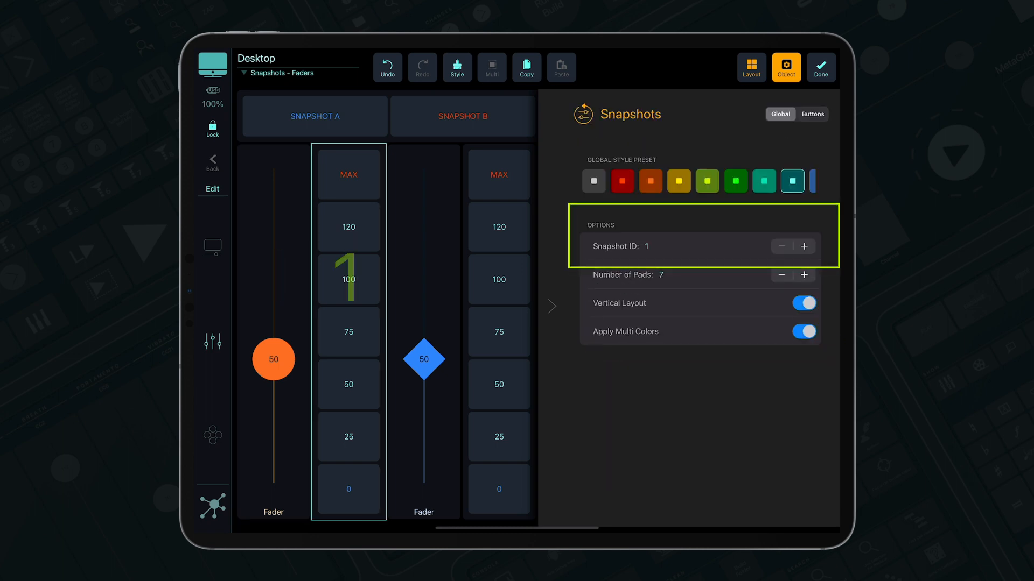
{"action": "left_click", "coordinate": [804, 246]}
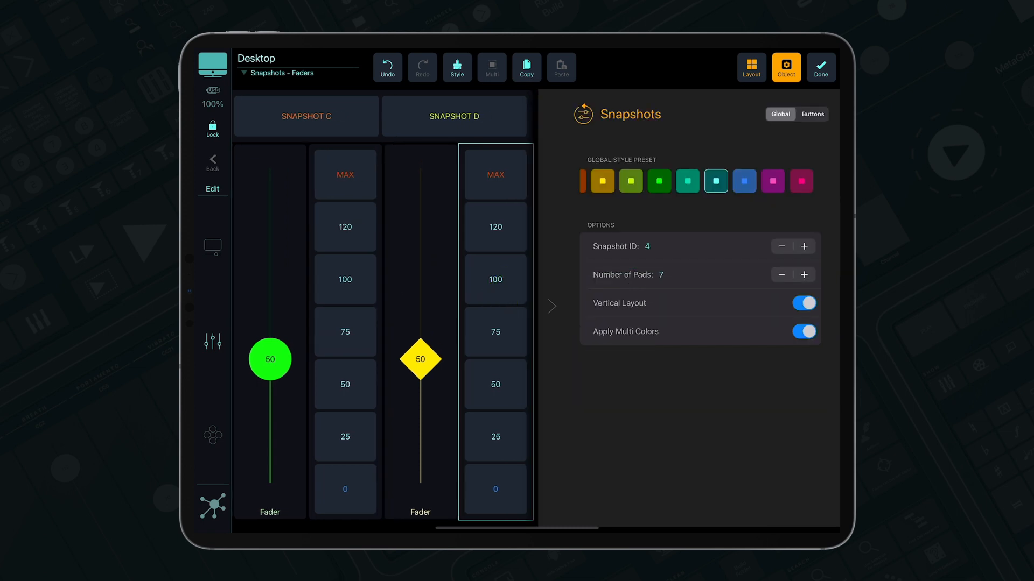
{"action": "left_click", "coordinate": [820, 67]}
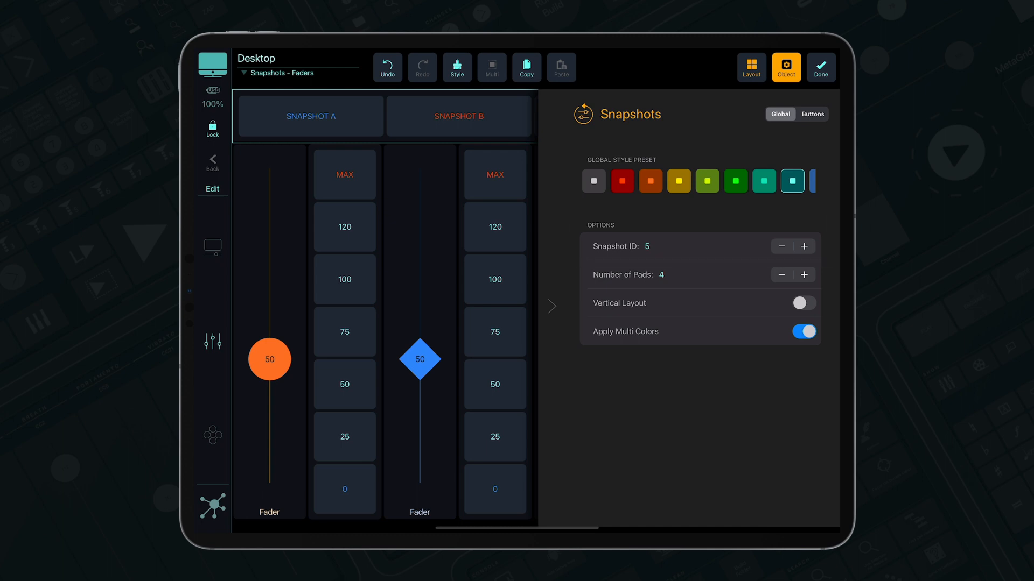
- Set the top row to ID 5; link each fader to its column group and group 5
{"action": "left_click", "coordinate": [268, 359]}
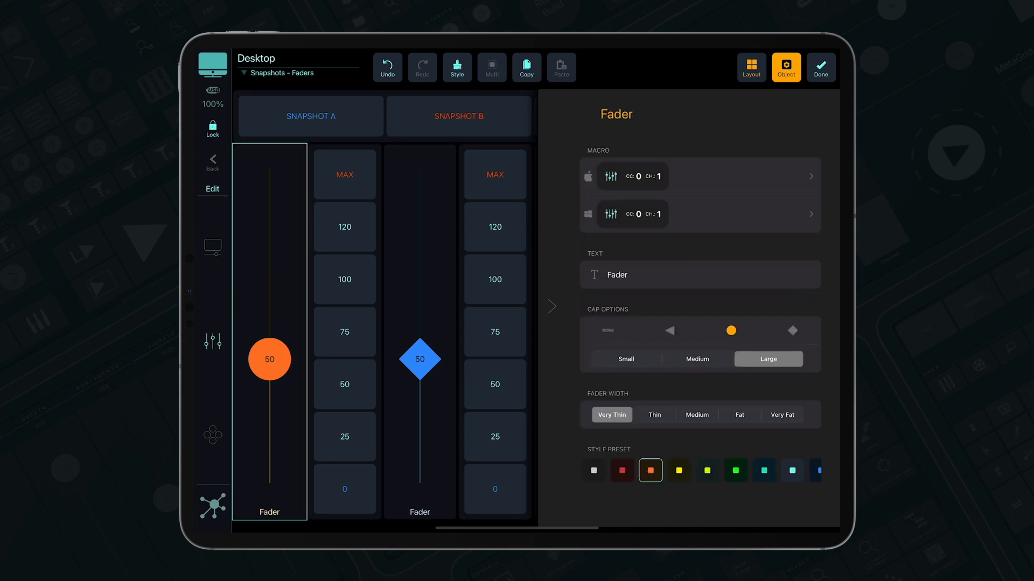
{"action": "scroll", "scroll_direction": "down", "scroll_amount": 3}
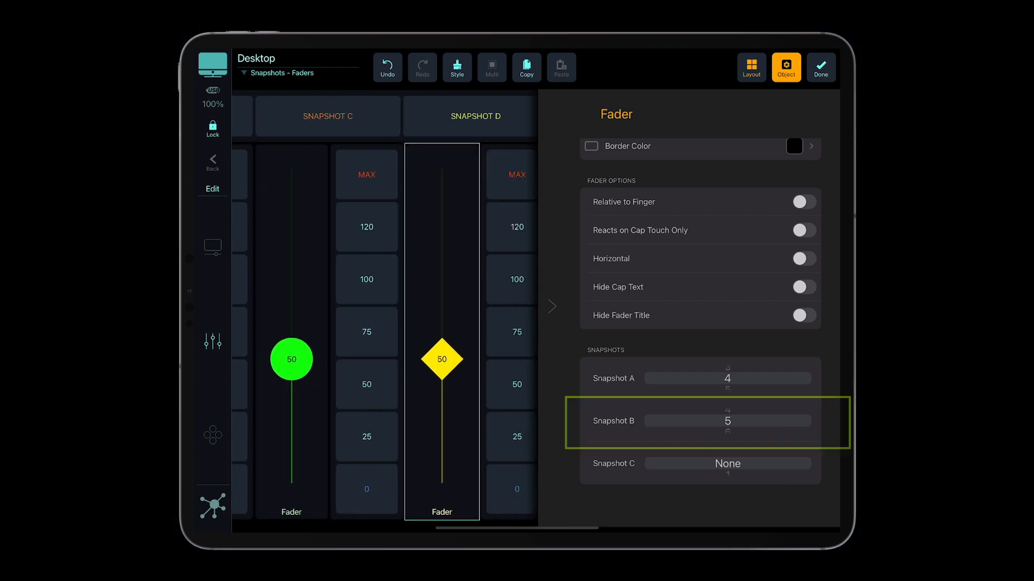
{"action": "left_click", "coordinate": [820, 67]}
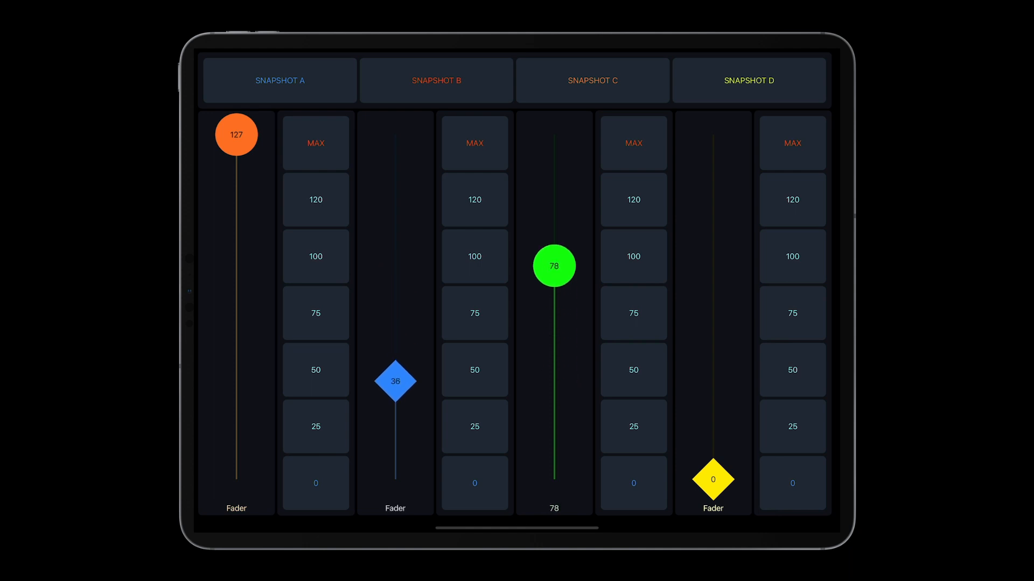
- Drag the faders and tap value pads to set levels 127, 76, 35 and 0
{"action": "left_click_drag", "start_coordinate": [554, 265], "coordinate": [554, 381]}
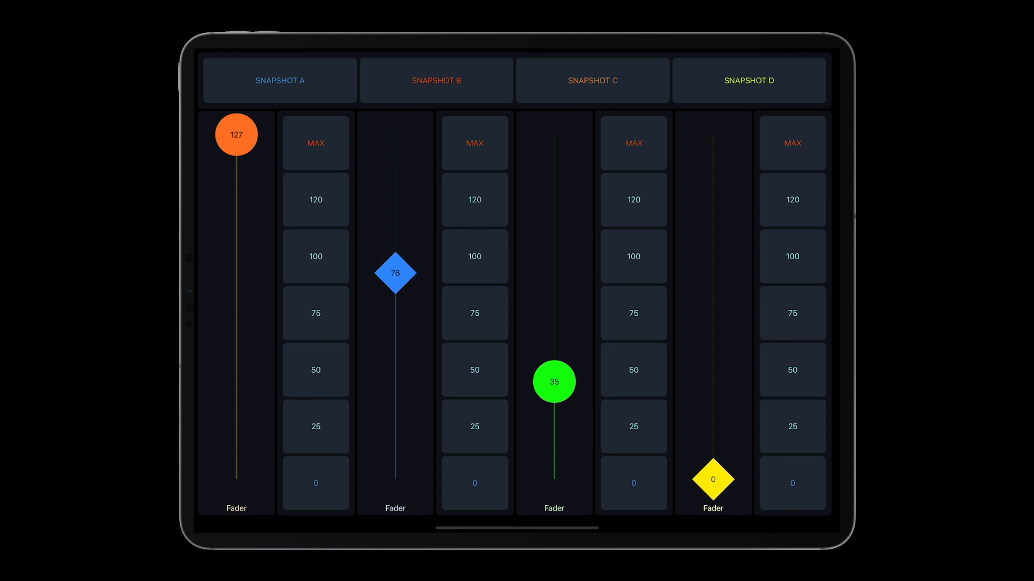
{"action": "left_click", "coordinate": [592, 80]}
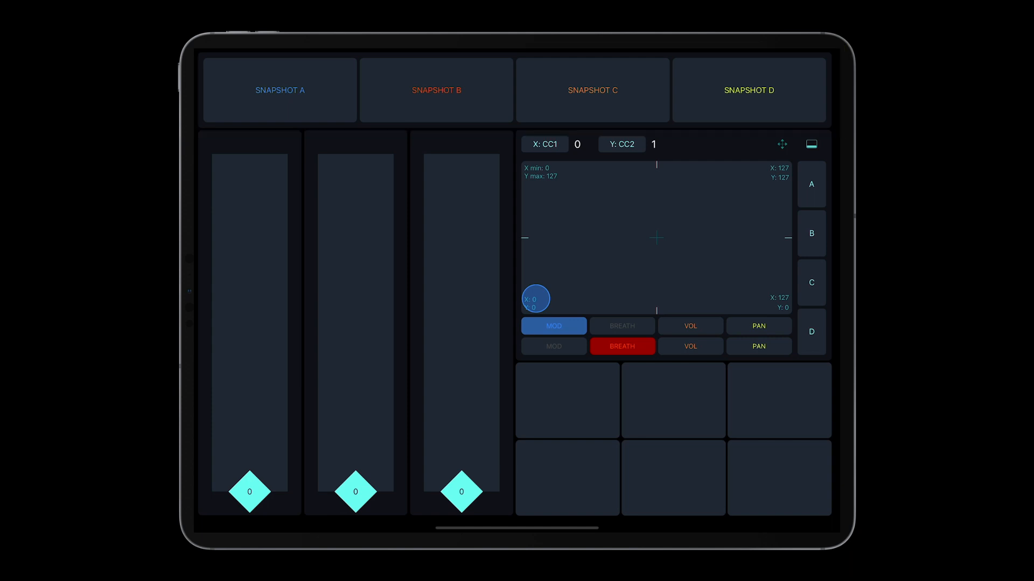
- Tap Snapshot B to restore faders 32, 102 and 60, the XY position and pads
{"action": "left_click", "coordinate": [435, 90]}
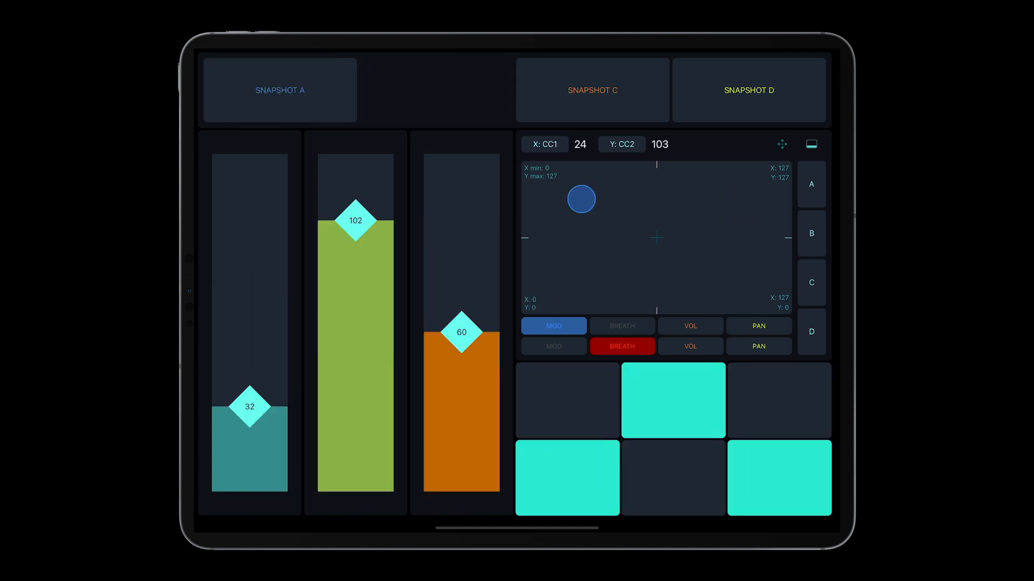
{"action": "left_click", "coordinate": [435, 90]}
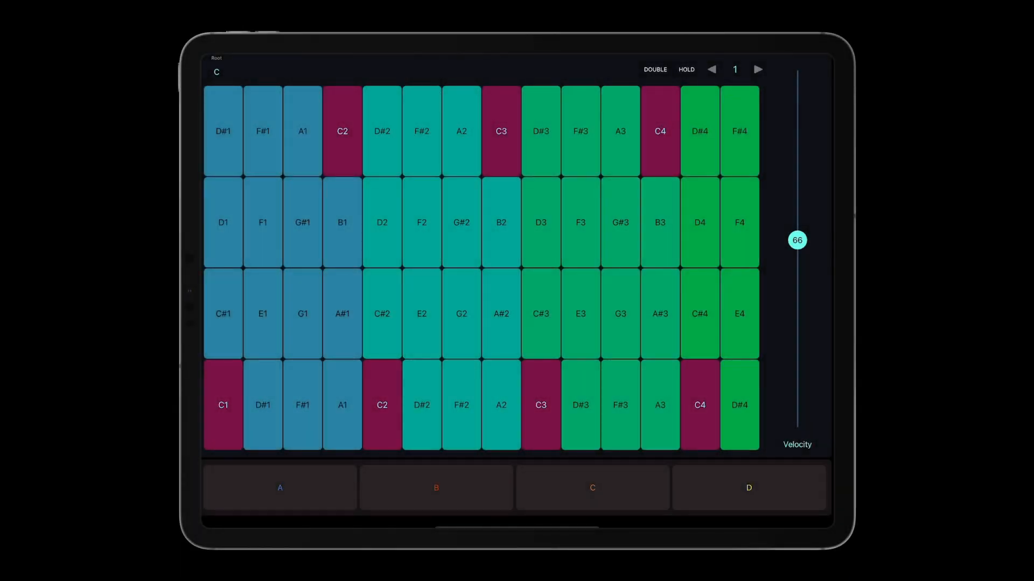
- Recall velocity 98 with pad C, drop velocity to 14, then restore 98 with C
{"action": "left_click_drag", "start_coordinate": [796, 240], "coordinate": [796, 152]}
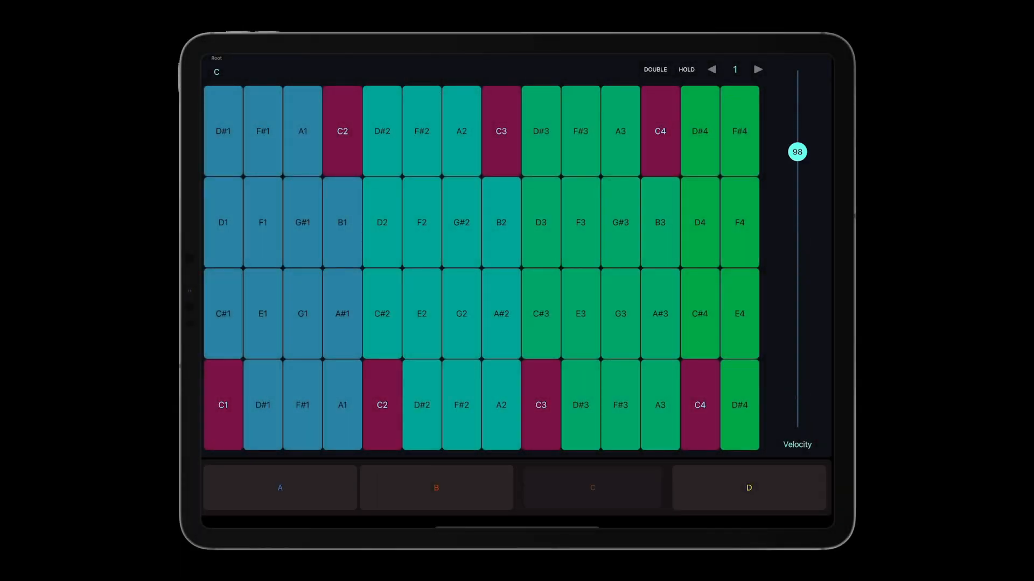
{"action": "left_click_drag", "start_coordinate": [797, 152], "coordinate": [797, 388]}
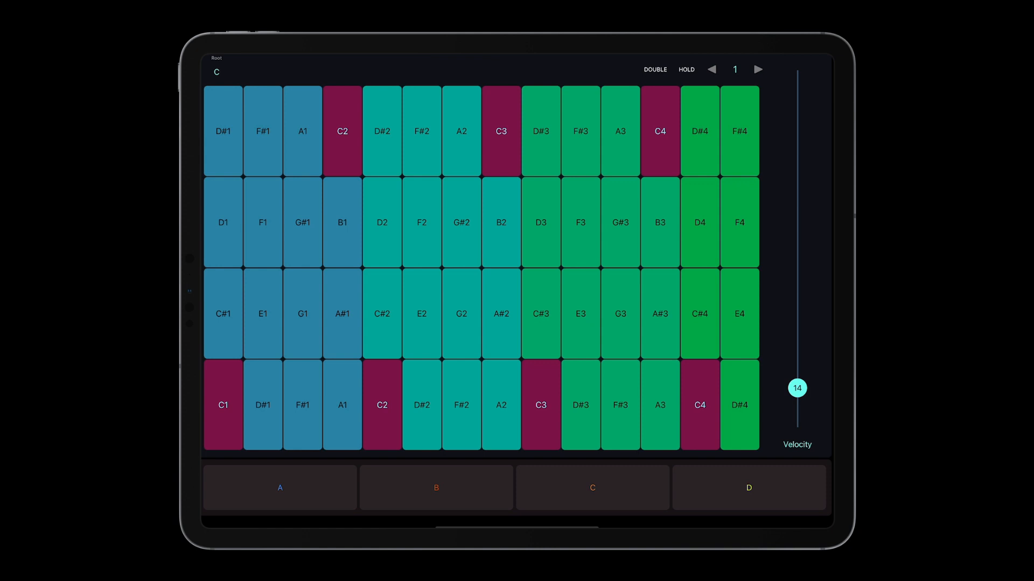
{"action": "left_click_drag", "start_coordinate": [796, 388], "coordinate": [797, 152]}
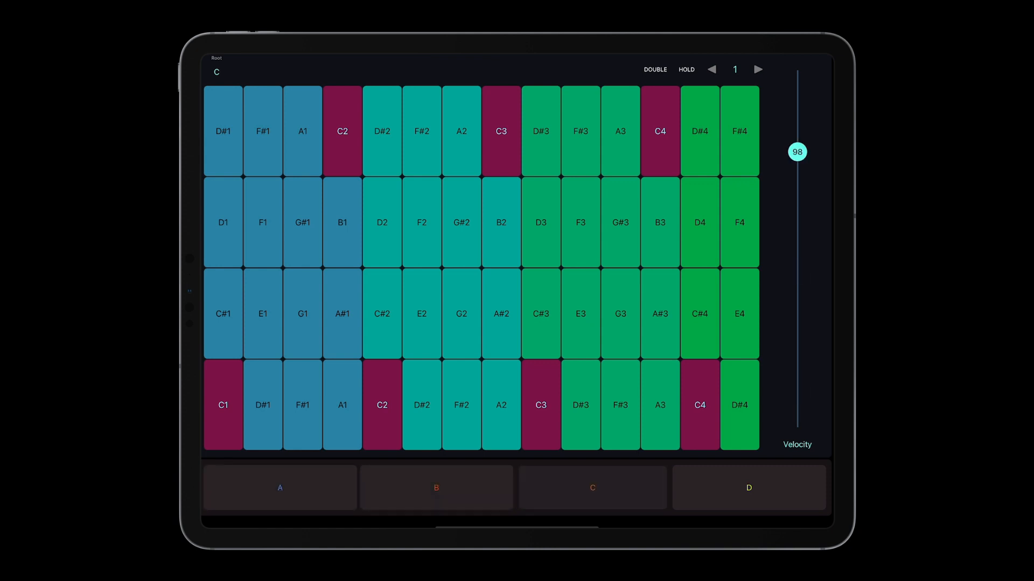